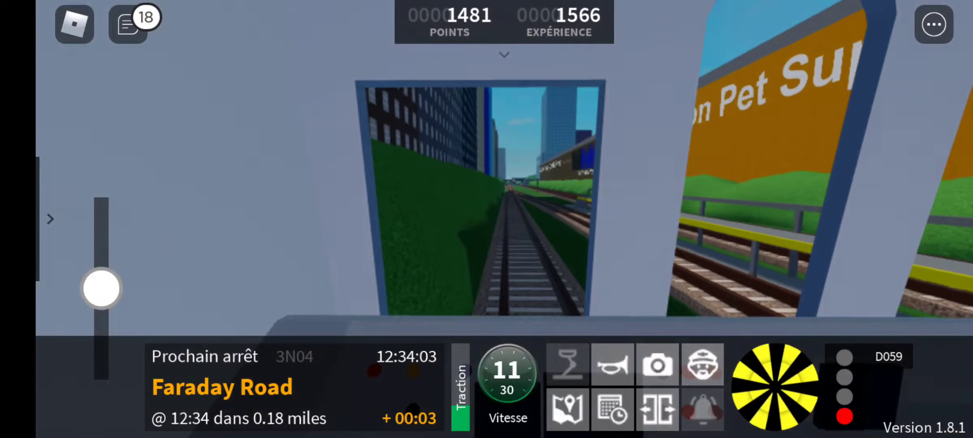
# - Brake the train to a stop at Faraday Road and open the doors
pyautogui.moveTo(102, 289); pyautogui.dragTo(102, 233)
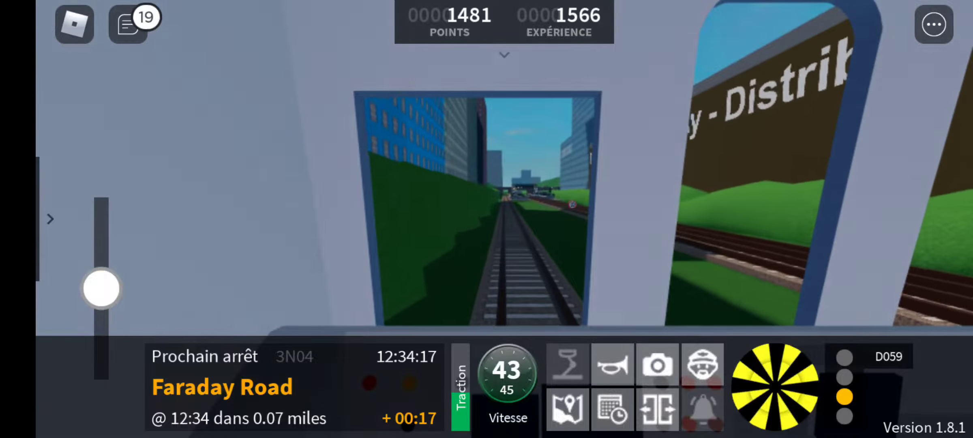
pyautogui.moveTo(102, 289); pyautogui.dragTo(101, 345)
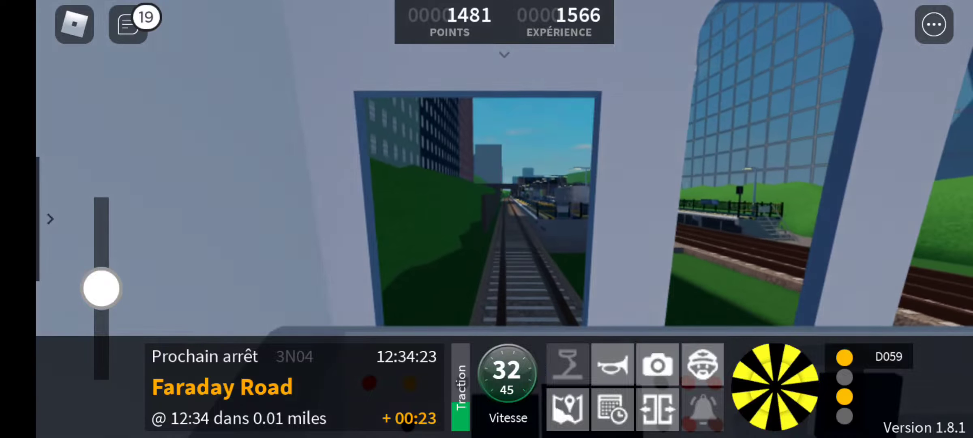
pyautogui.moveTo(101, 288); pyautogui.dragTo(102, 335)
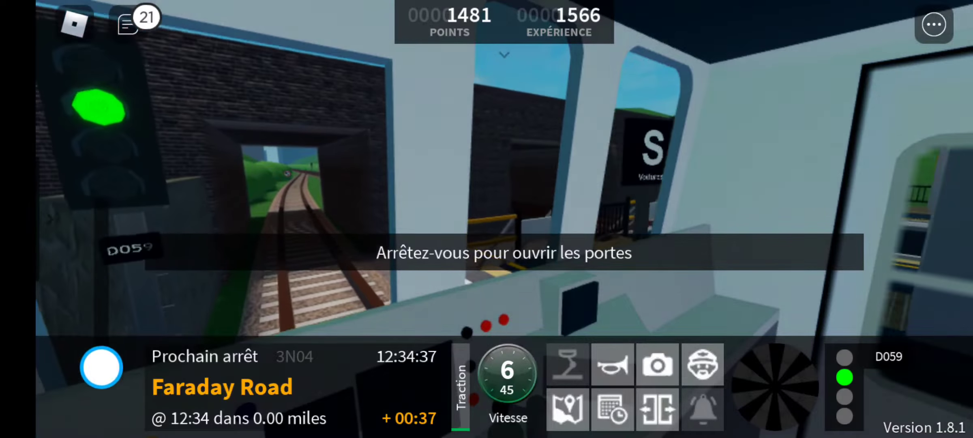
pyautogui.click(657, 410)
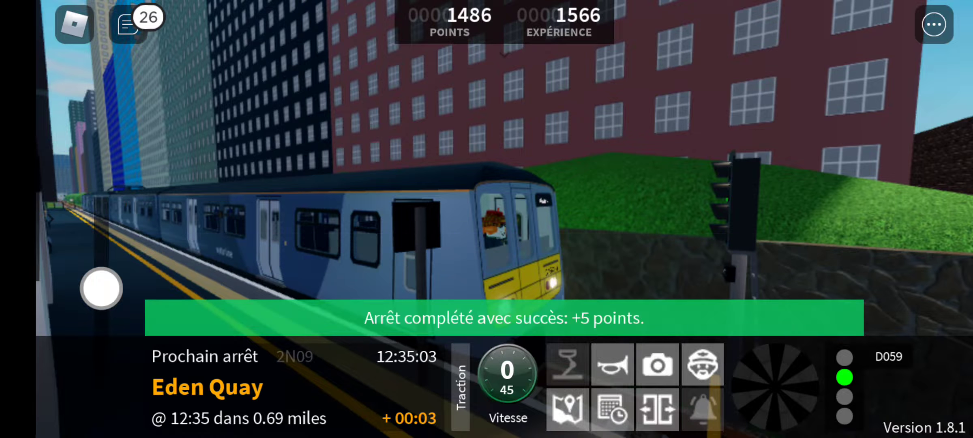
# - Push the power lever forward to depart Faraday Road towards Eden Quay
pyautogui.moveTo(102, 288); pyautogui.dragTo(101, 205)
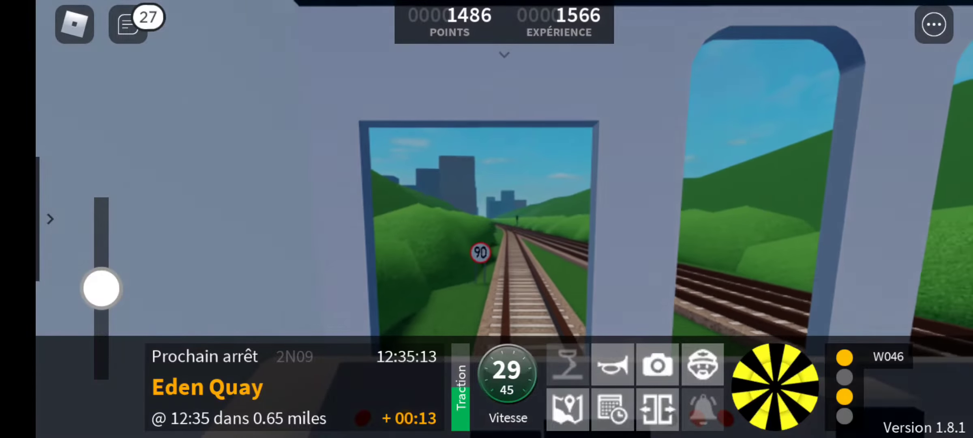
# - Accelerate to the 90 limit, brake into Eden Quay and open the doors
pyautogui.moveTo(101, 289); pyautogui.dragTo(101, 213)
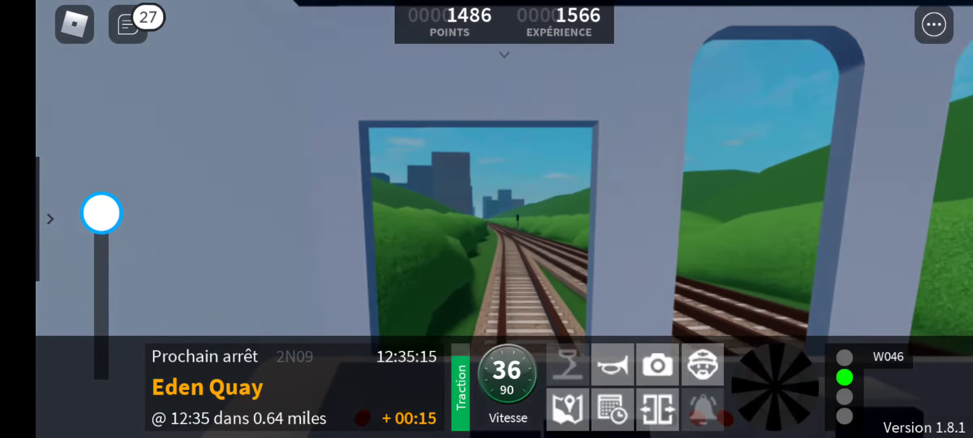
pyautogui.moveTo(102, 212); pyautogui.dragTo(102, 289)
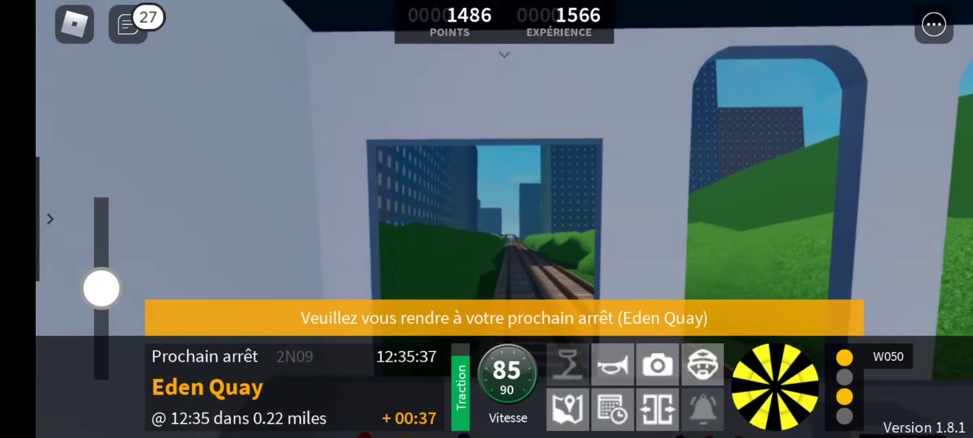
pyautogui.moveTo(101, 289); pyautogui.dragTo(101, 372)
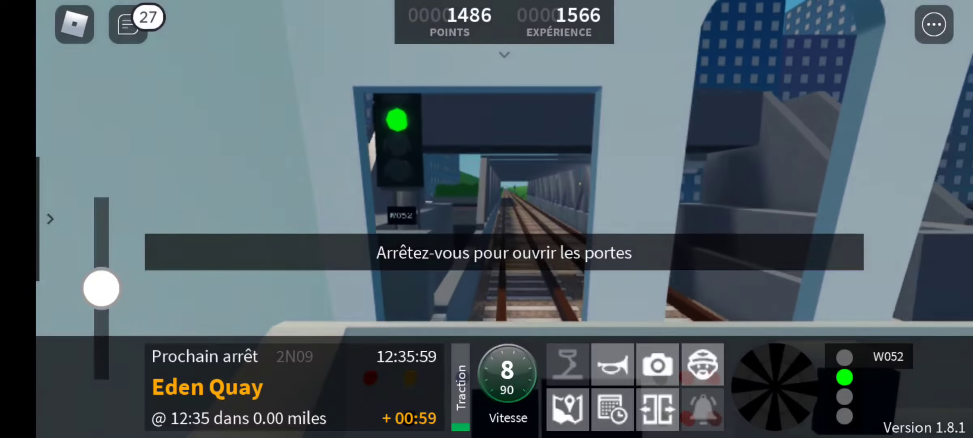
pyautogui.click(656, 410)
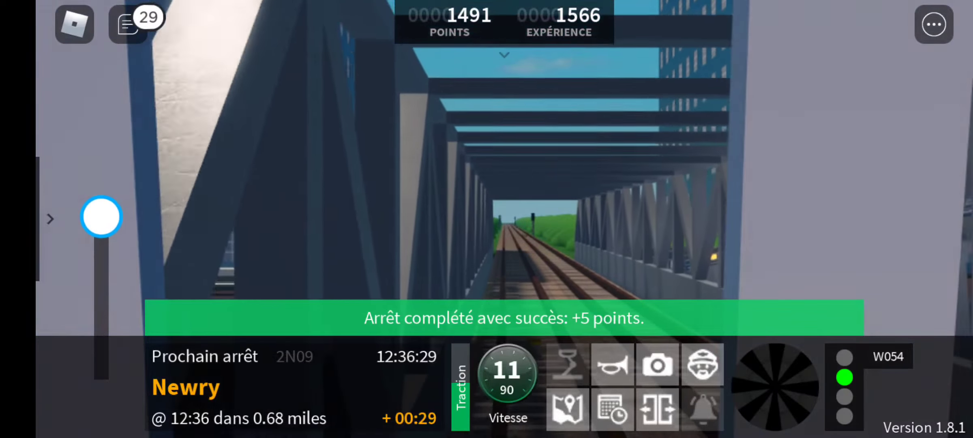
# - Accelerate away from Eden Quay, glance at the Settings page and return to driving
pyautogui.moveTo(103, 217); pyautogui.dragTo(102, 288)
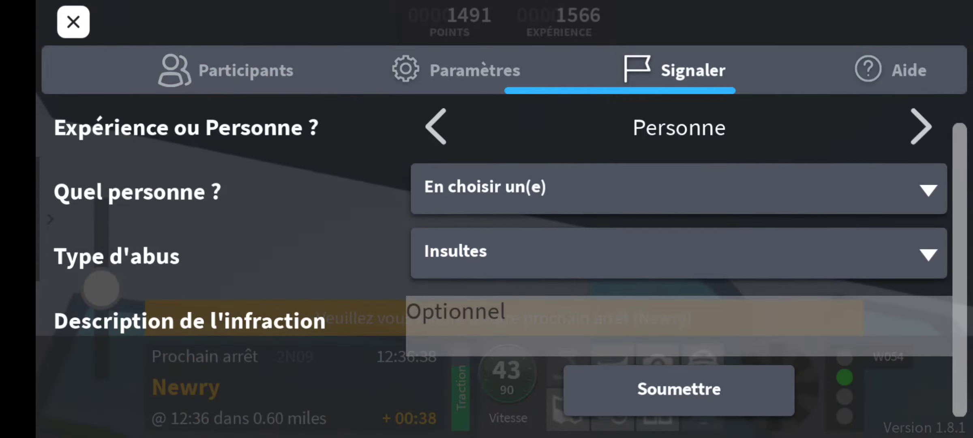
pyautogui.click(455, 70)
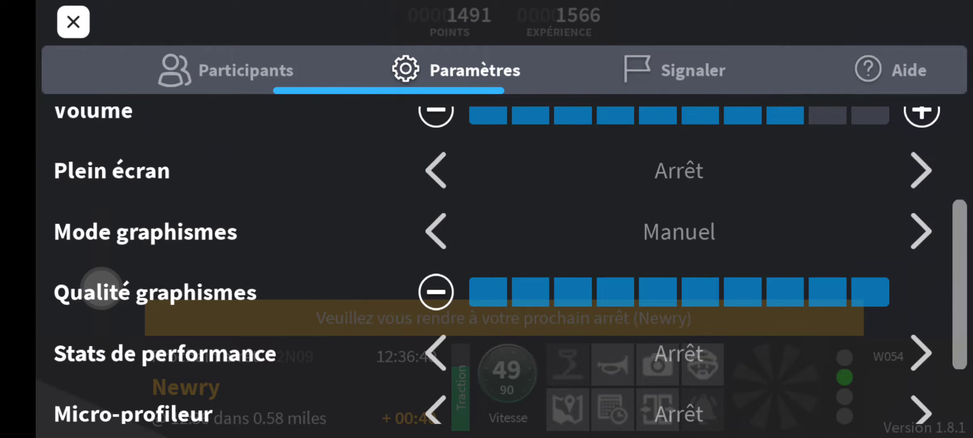
pyautogui.click(73, 22)
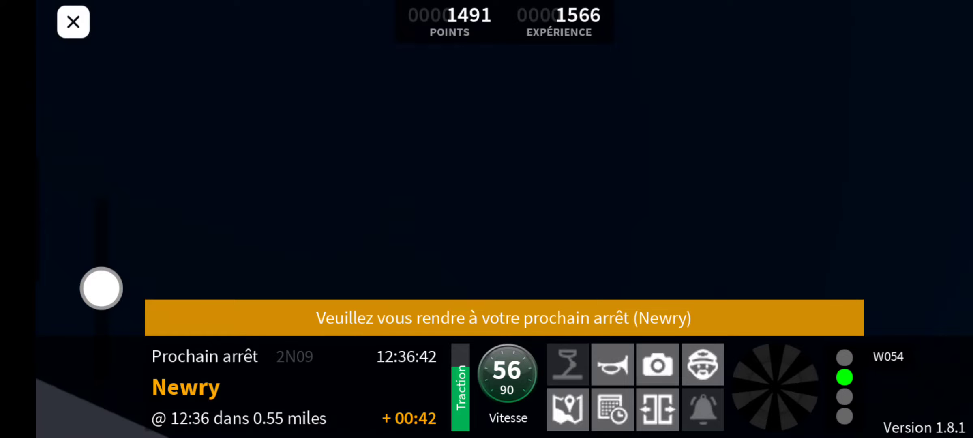
pyautogui.click(73, 22)
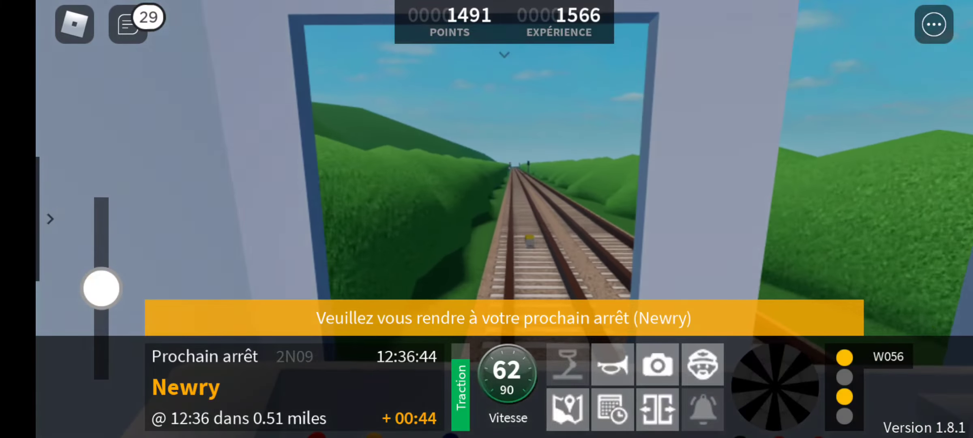
# - Run along the open line then slow to a halt at the Newry platform
pyautogui.moveTo(101, 288); pyautogui.dragTo(101, 257)
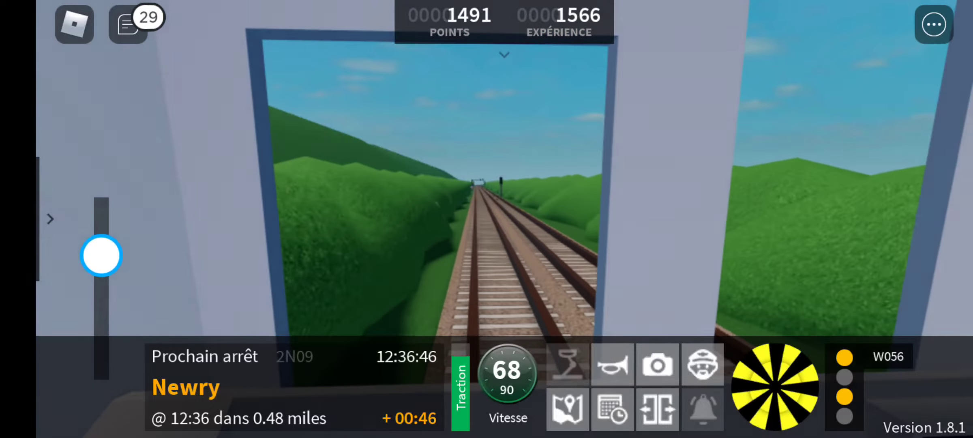
pyautogui.moveTo(102, 255); pyautogui.dragTo(103, 289)
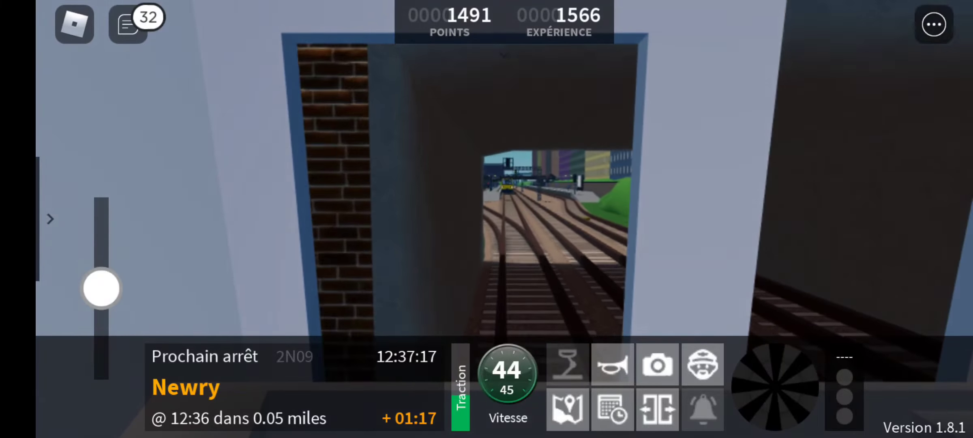
pyautogui.click(612, 364)
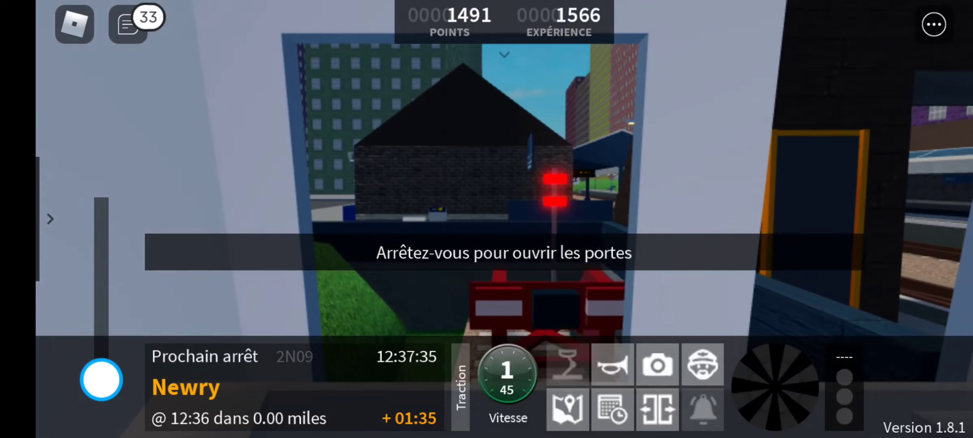
# - Open the doors at Newry and dismiss the service summary with Continuer le trajet
pyautogui.click(656, 409)
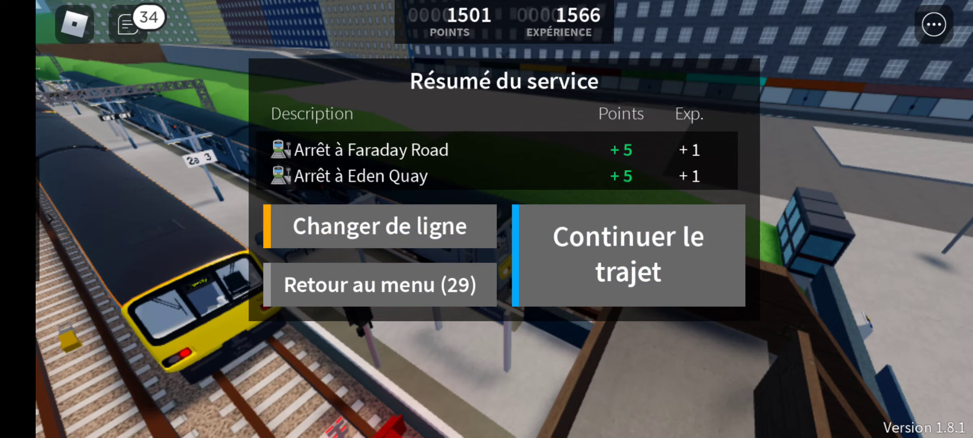
pyautogui.click(627, 255)
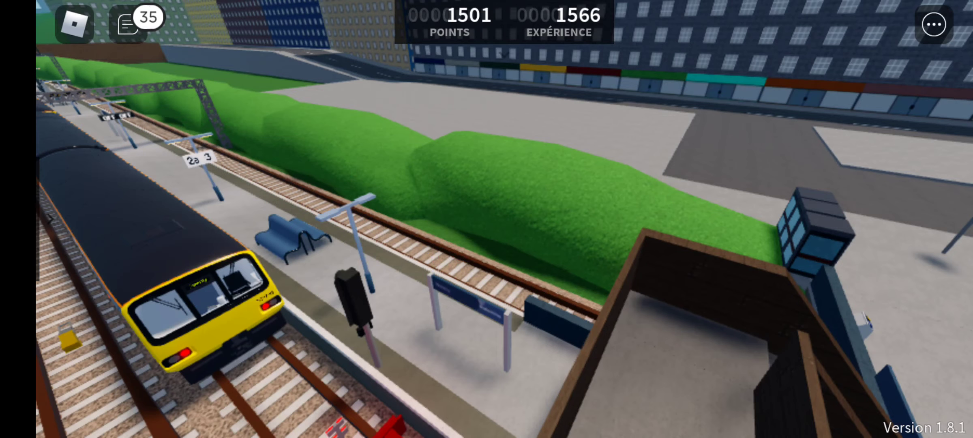